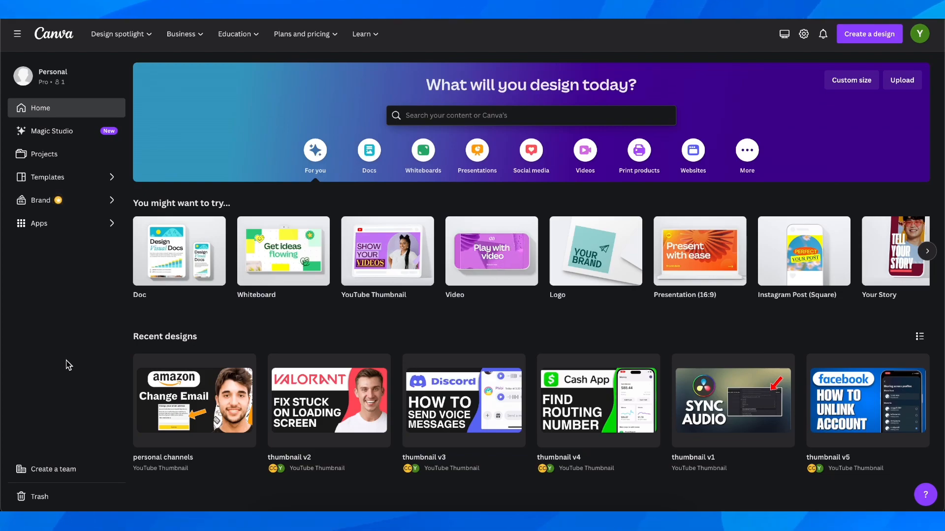
{"action": "mouse_move", "coordinate": [43, 154]}
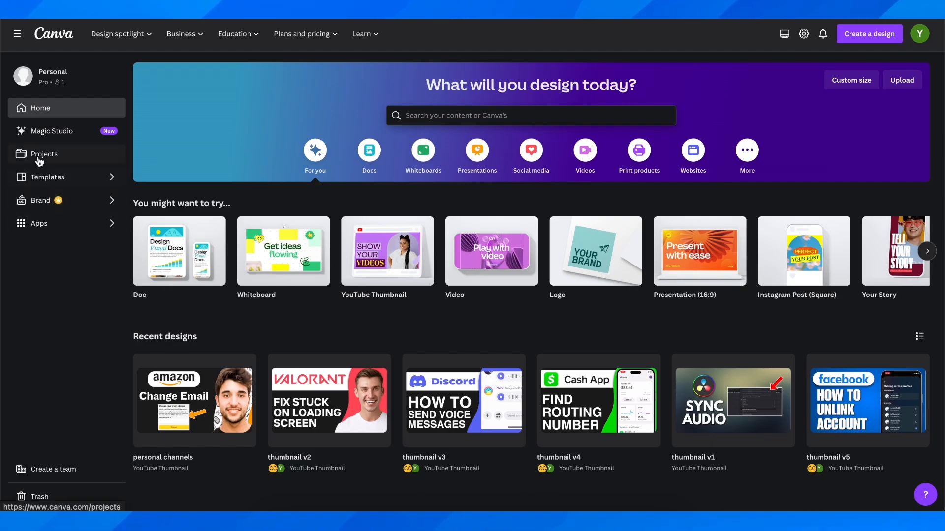
On the Projects page, bring up the Add new menu's folder, course, design and upload options
{"action": "left_click", "coordinate": [43, 153]}
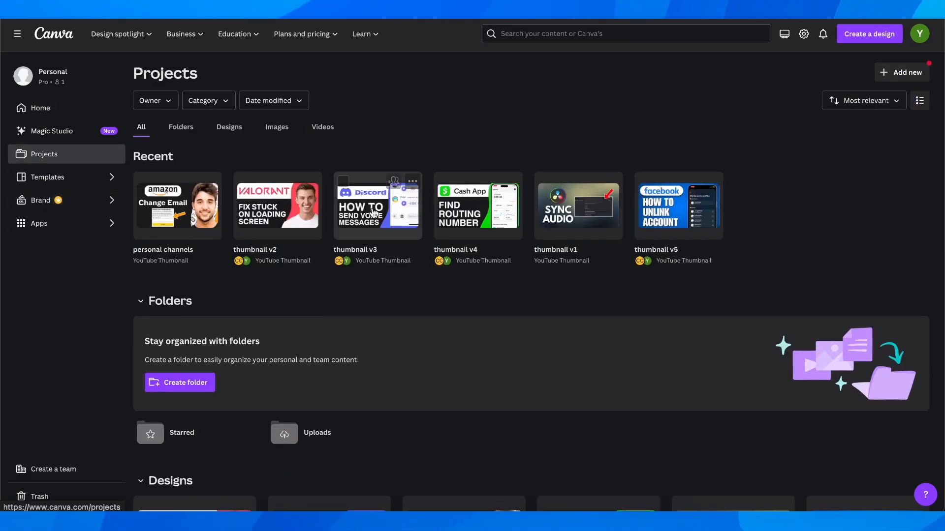
{"action": "left_click", "coordinate": [902, 72]}
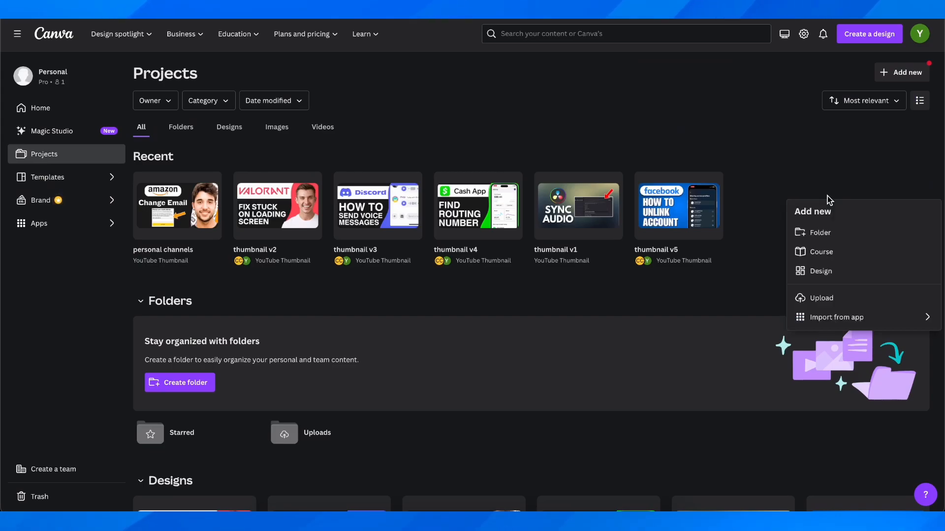
Upload personal channels.pdf from the Downloads folder as an editable design
{"action": "left_click", "coordinate": [821, 298]}
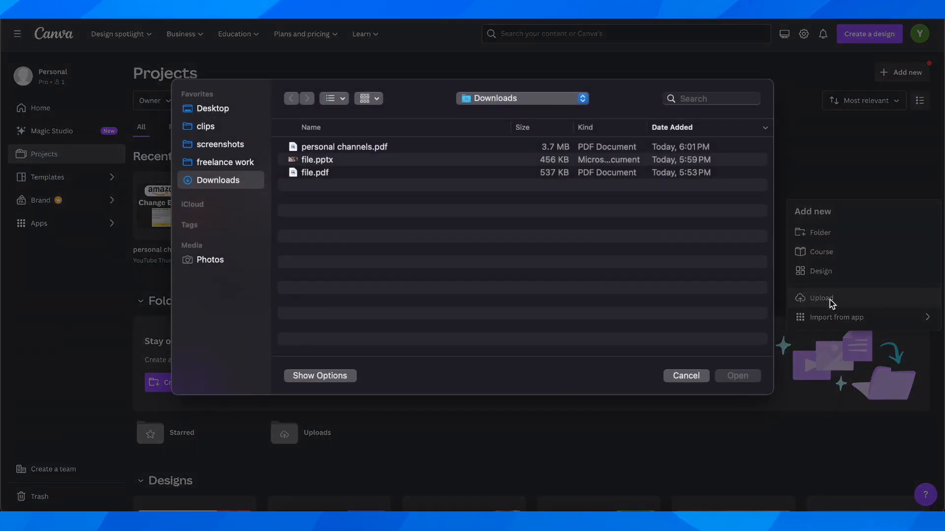
{"action": "left_click", "coordinate": [344, 147]}
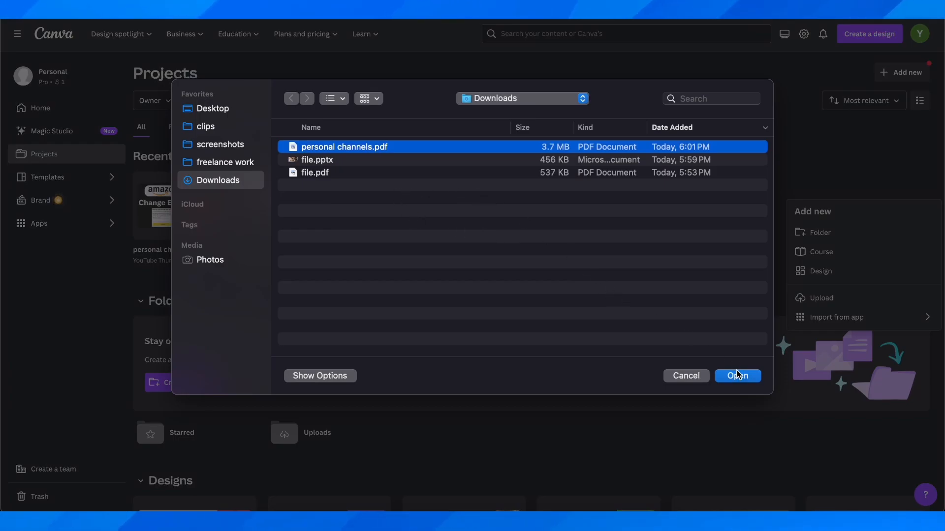
{"action": "left_click", "coordinate": [738, 376]}
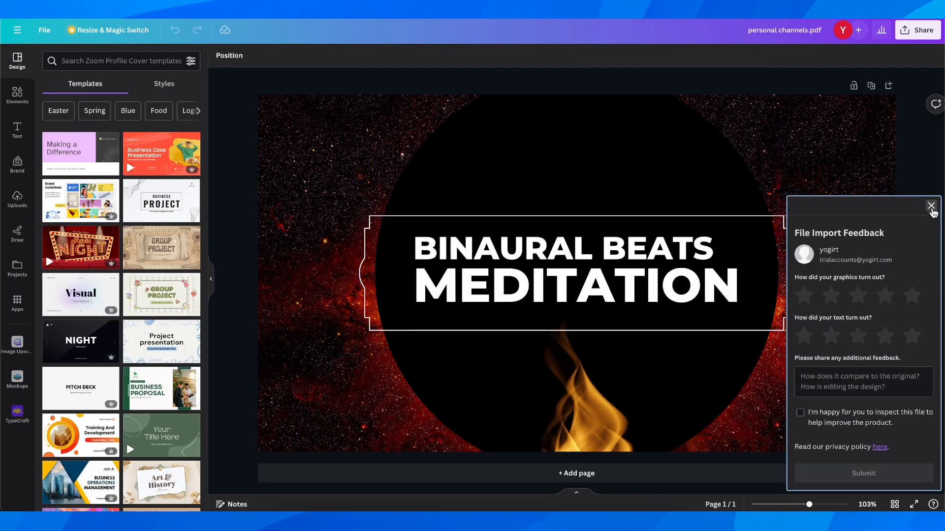
Dismiss the File Import Feedback form and show the design's Share menu
{"action": "left_click", "coordinate": [931, 206]}
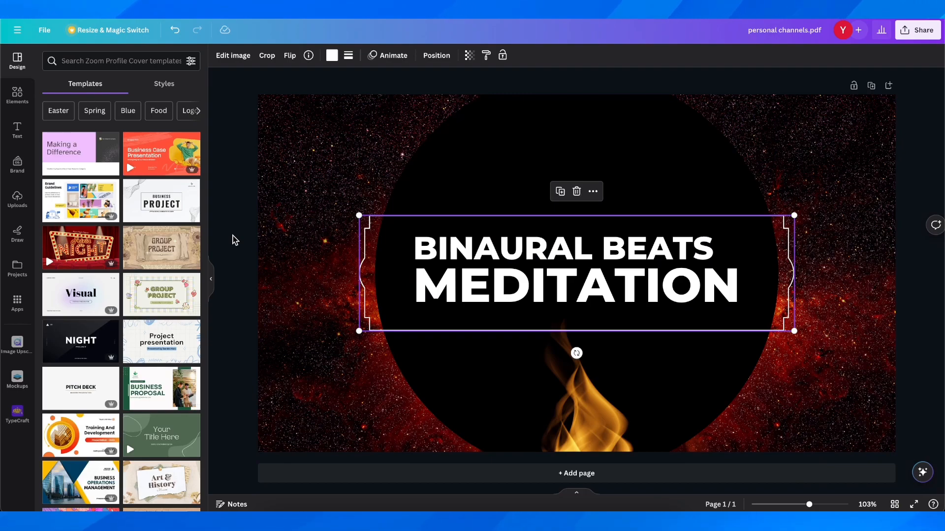
{"action": "double_click", "coordinate": [575, 275]}
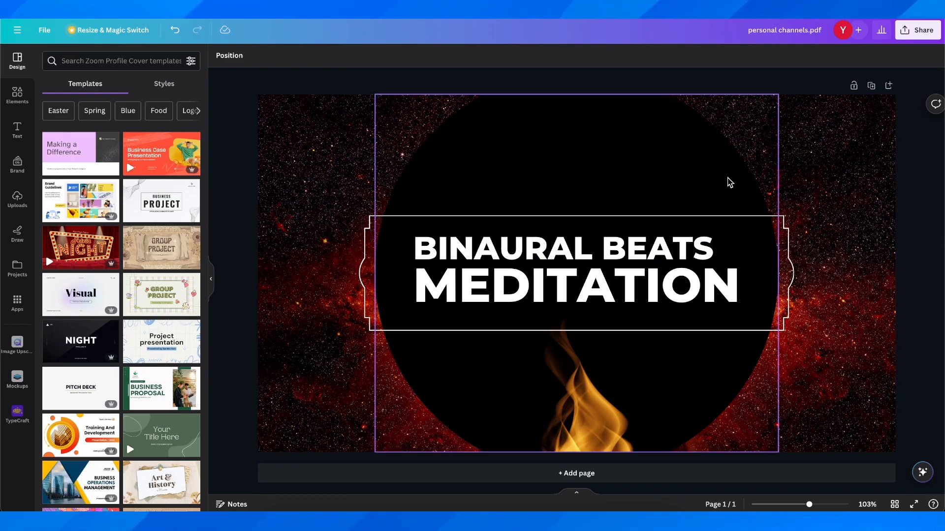
{"action": "left_click", "coordinate": [917, 30]}
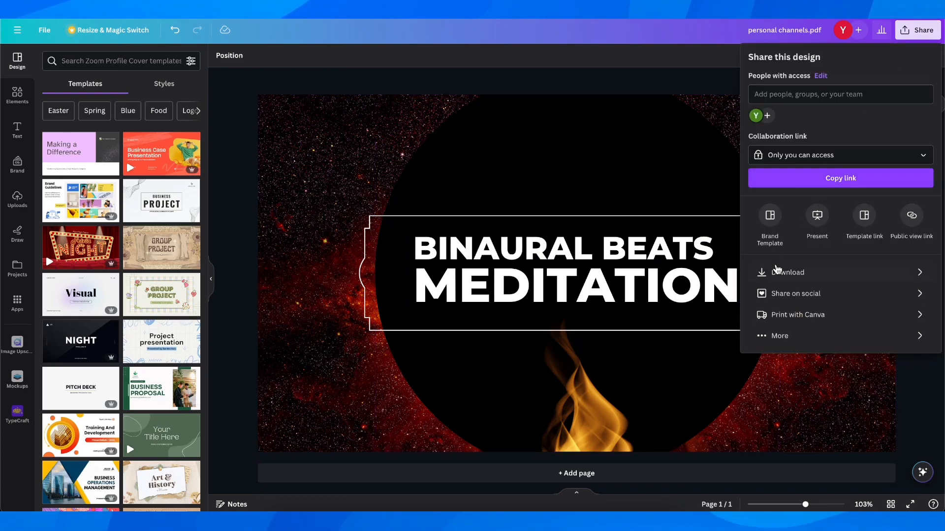
Download the personal channels design with File type set to PDF Standard
{"action": "left_click", "coordinate": [787, 271]}
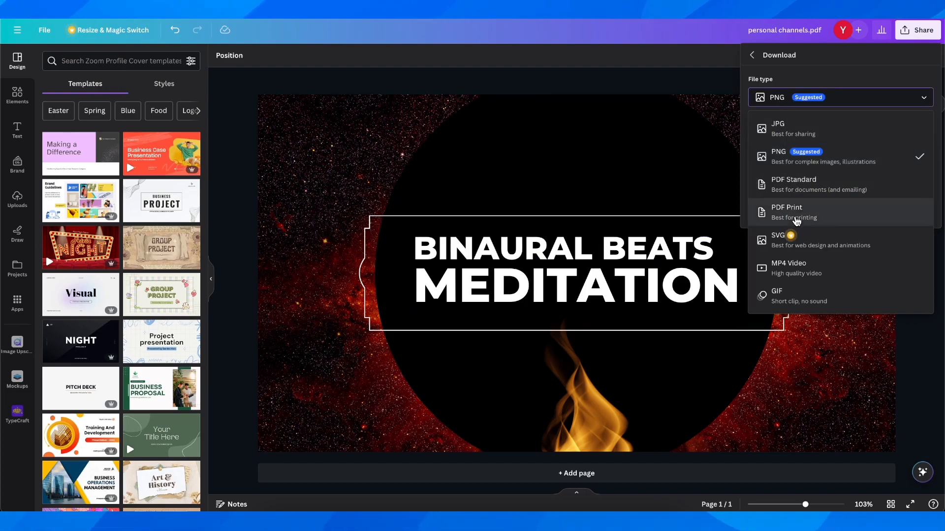
{"action": "left_click", "coordinate": [794, 183]}
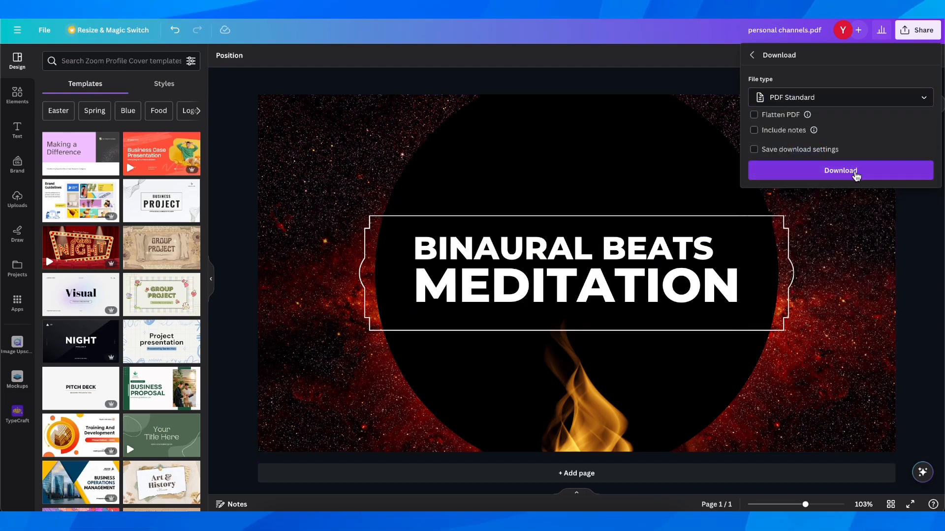
{"action": "left_click", "coordinate": [359, 241]}
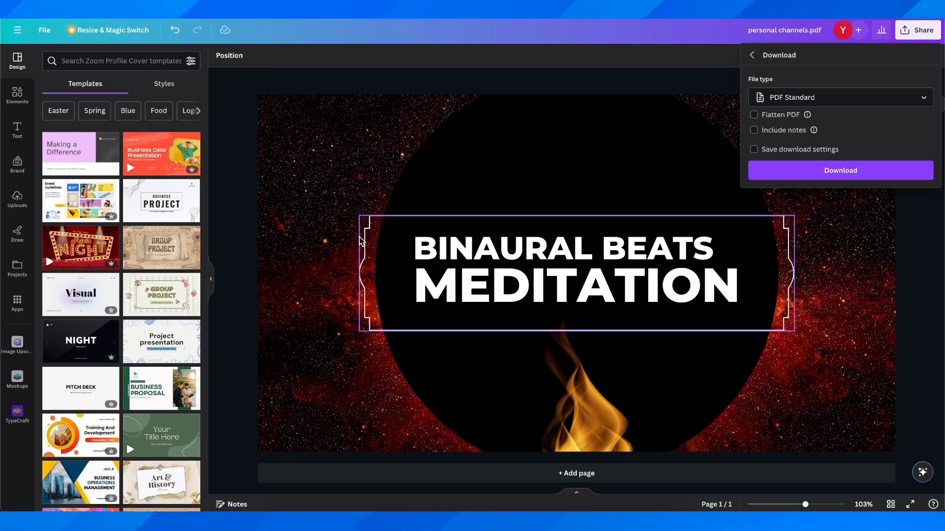